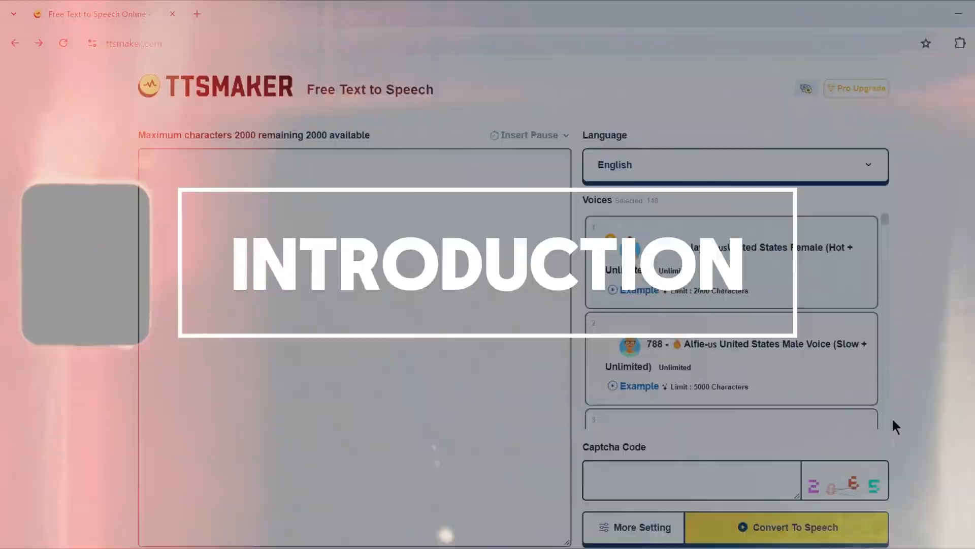
# Enter the question 'Do you want to conver...' and set the language to Hindi with the Sinha female voice.
pyautogui.scroll(-3)
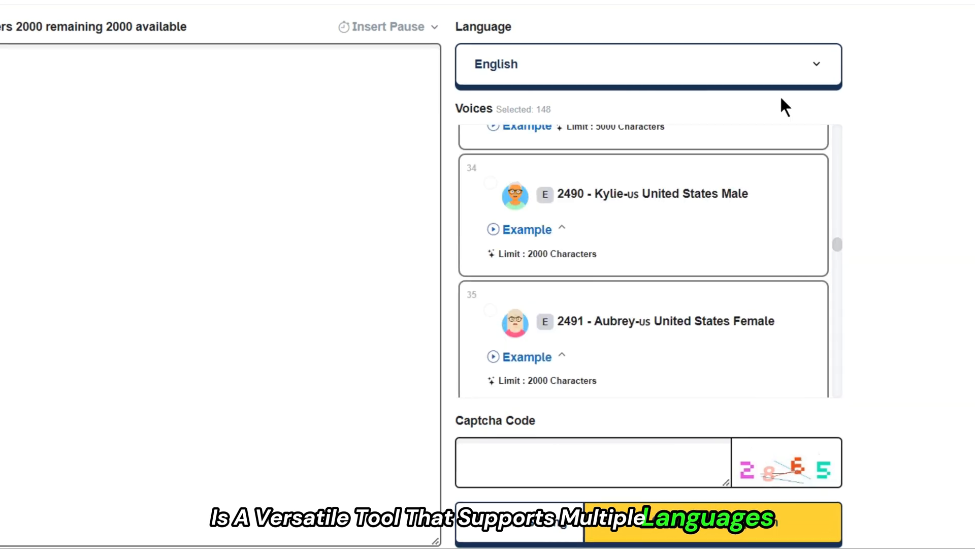
pyautogui.click(647, 65)
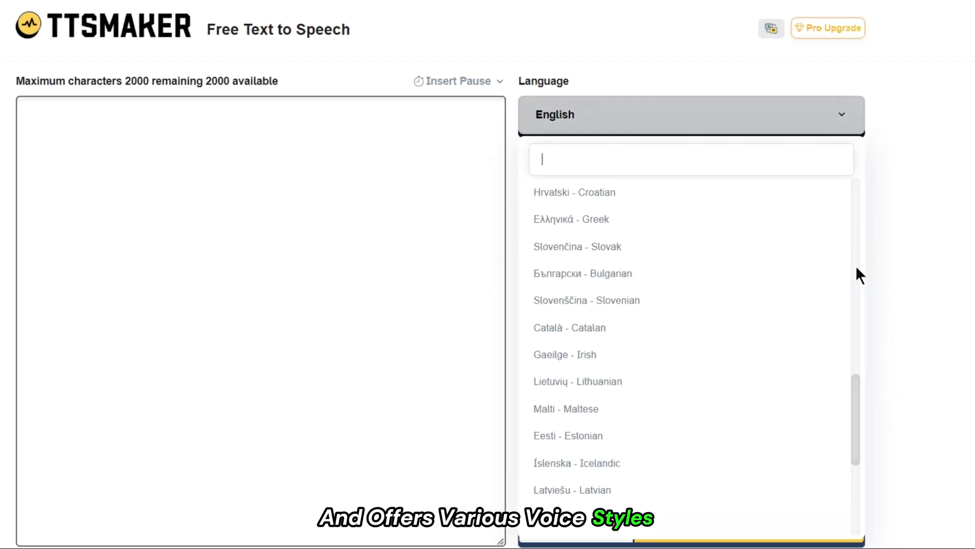
pyautogui.scroll(-3)
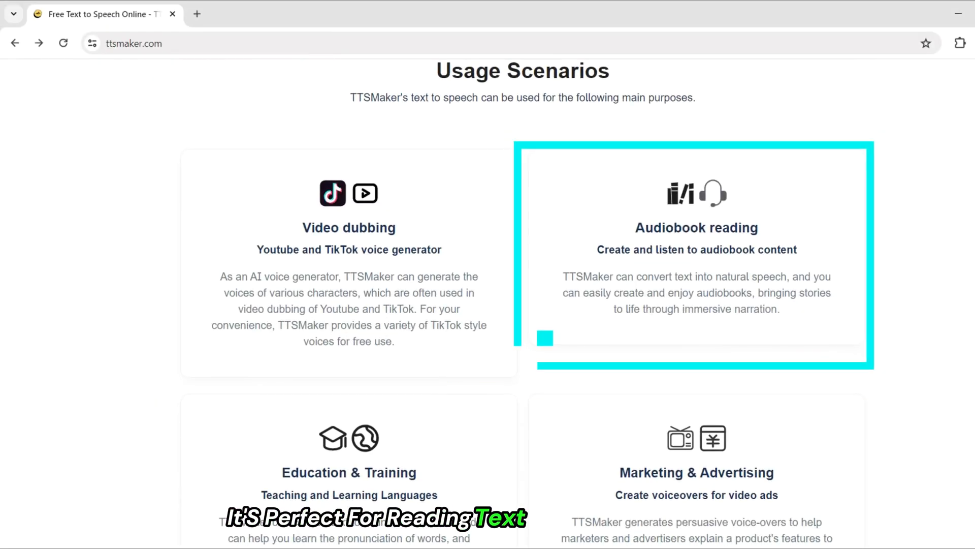
pyautogui.scroll(-3)
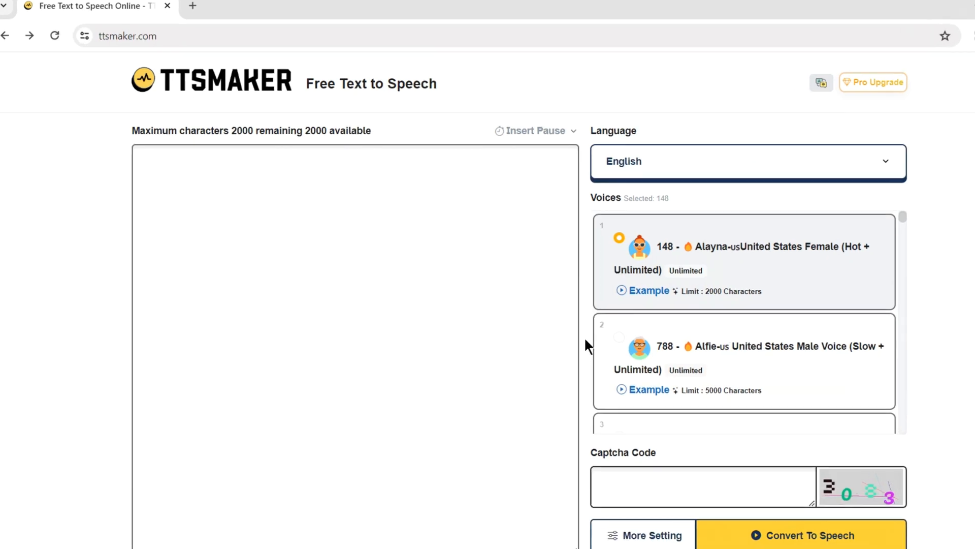
pyautogui.write('Do you want to convert text into speech for free?')
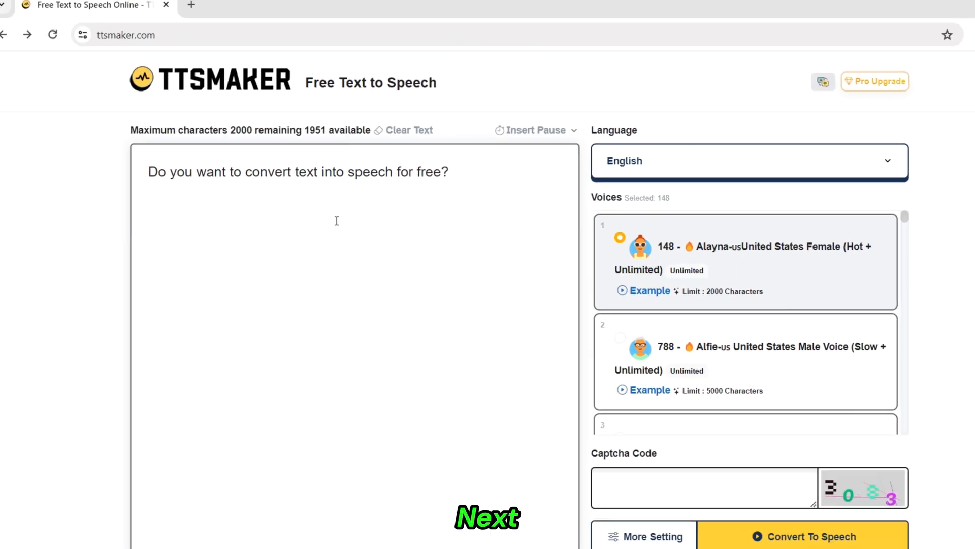
pyautogui.click(749, 161)
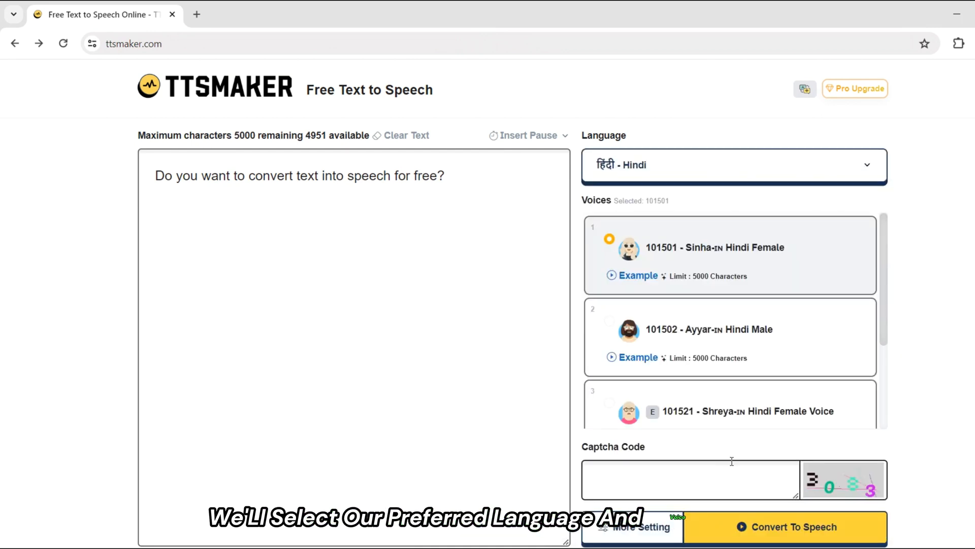
pyautogui.moveTo(788, 275)
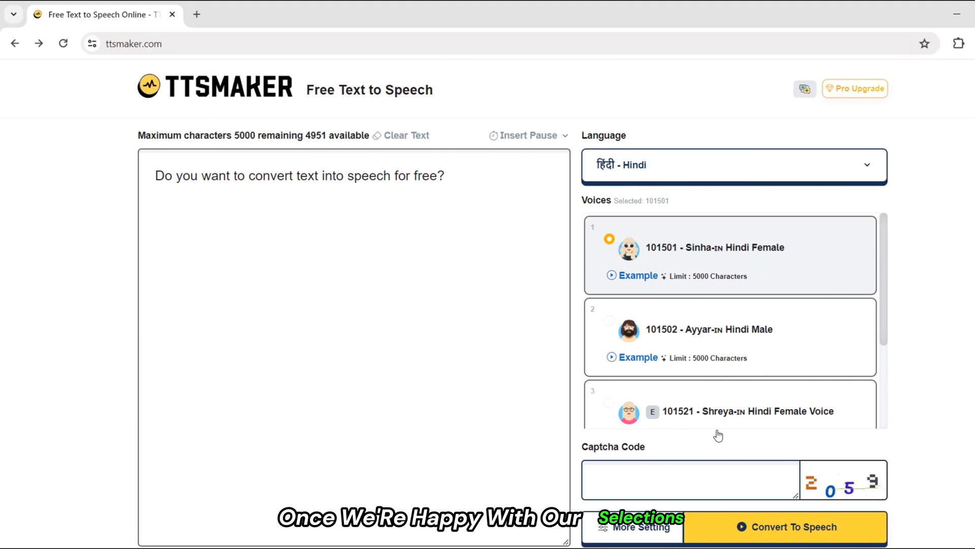
# Fill the captcha code '20' and start converting the text to speech.
pyautogui.write('2059')
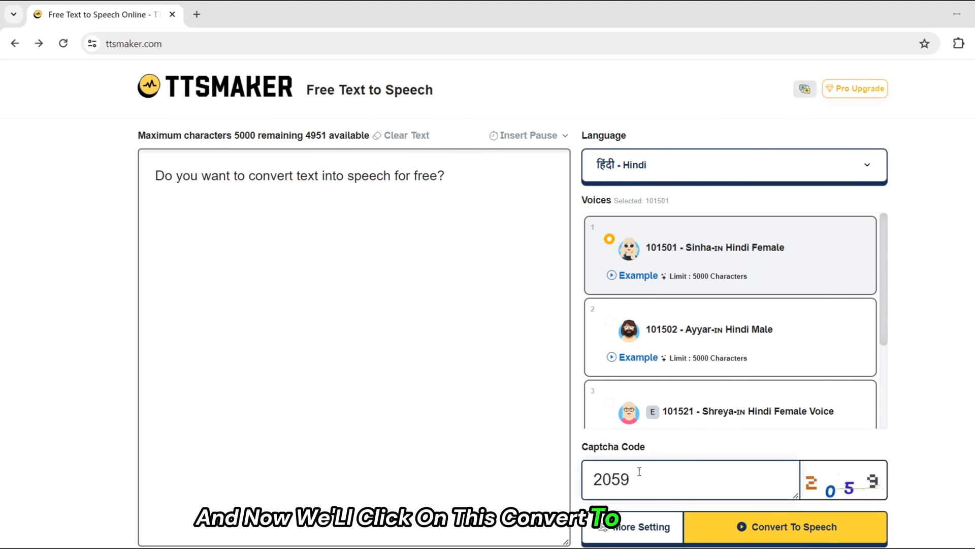
pyautogui.click(786, 527)
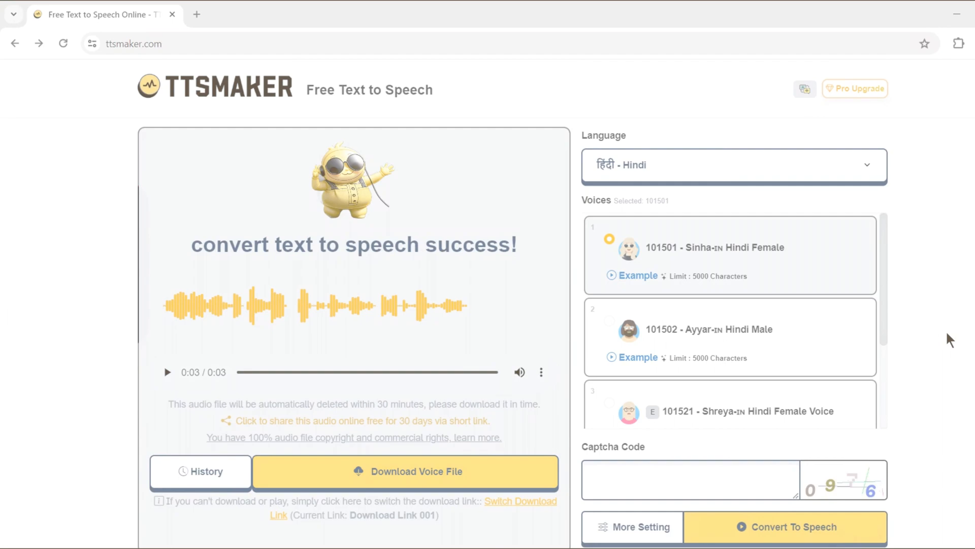
# Get the success page with the 3-second audio clip ready to play and download.
pyautogui.click(732, 164)
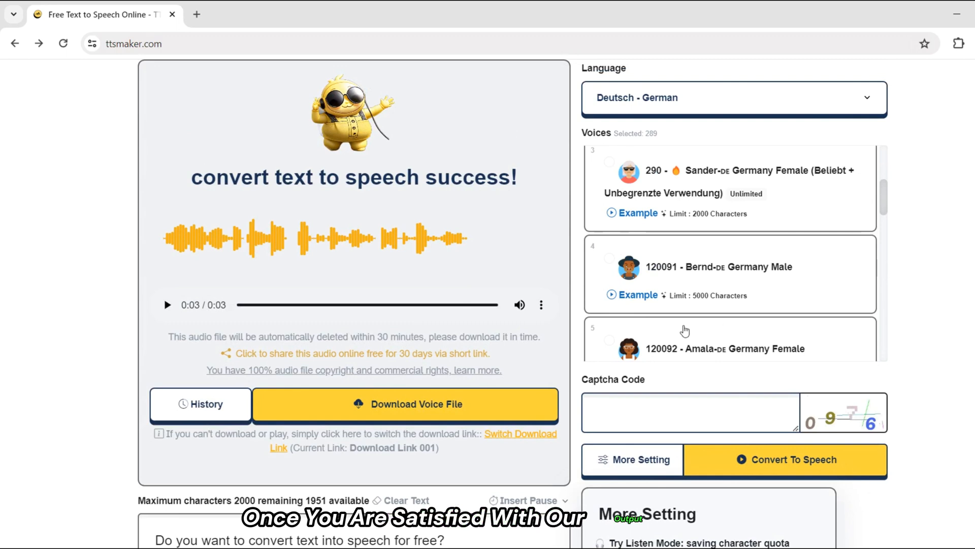
pyautogui.click(405, 404)
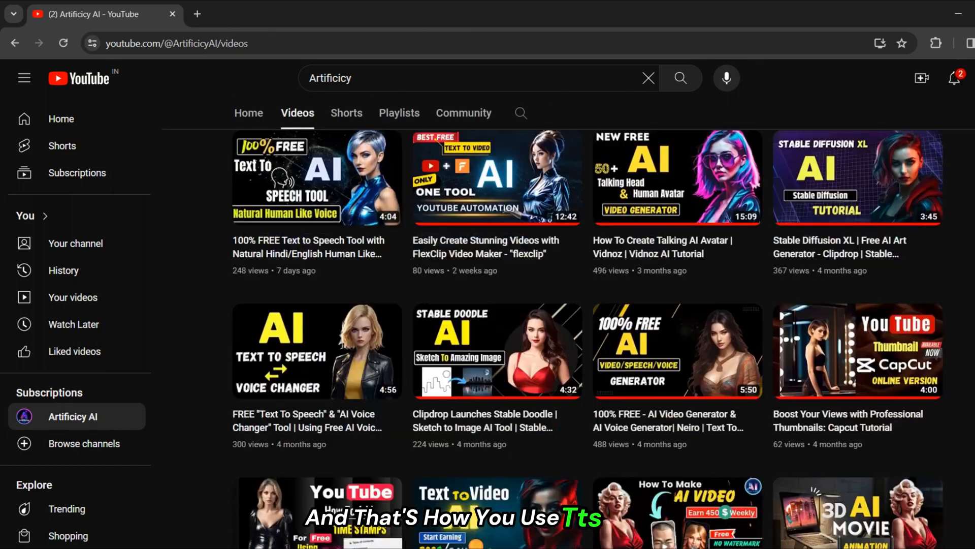
# Scroll down the channel's video grid to older AI tutorial uploads.
pyautogui.scroll(-3)
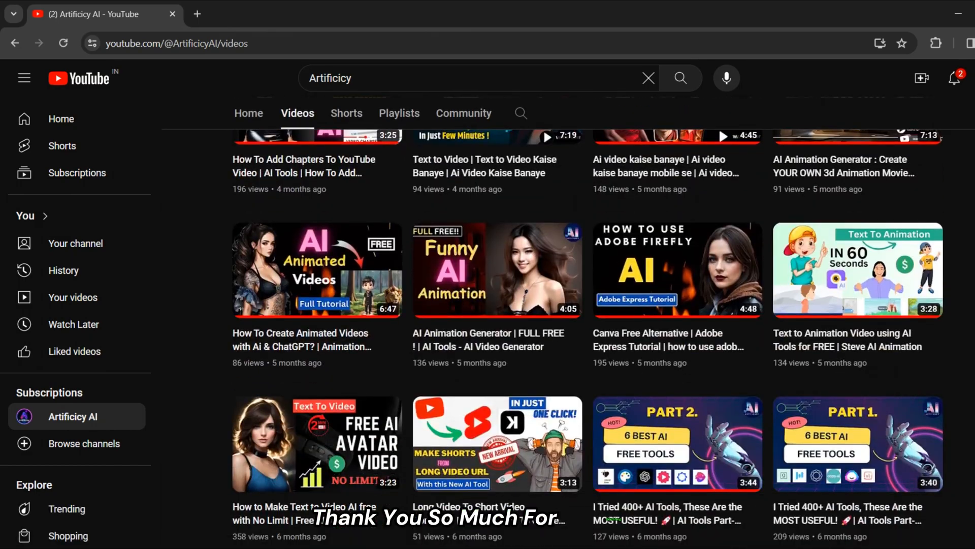
pyautogui.scroll(-3)
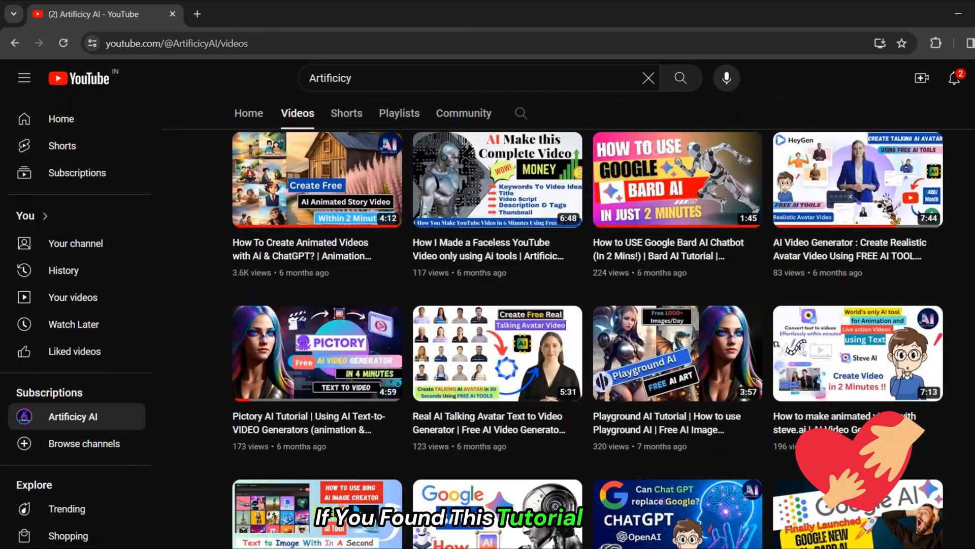